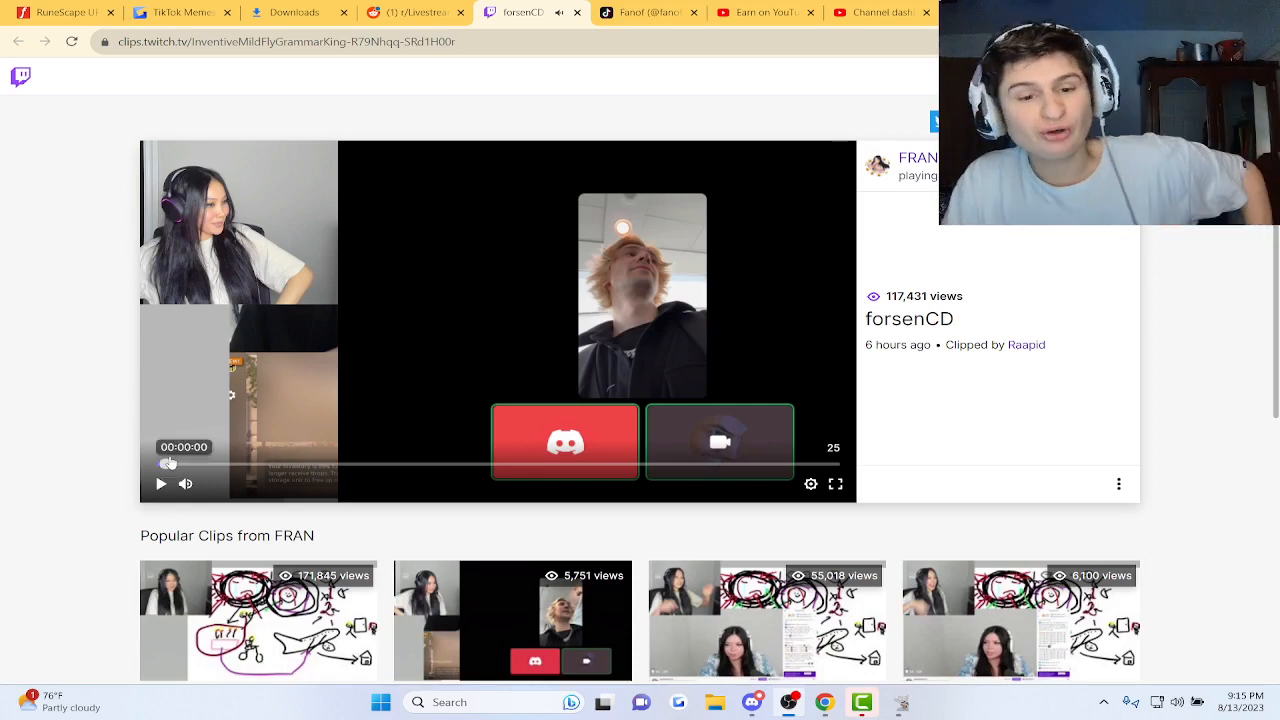
# Step: Play the forsenCD Twitch clip, then open r/LivestreamFail's 'Why FRAN and X broke up' thread
pyautogui.click(160, 483)
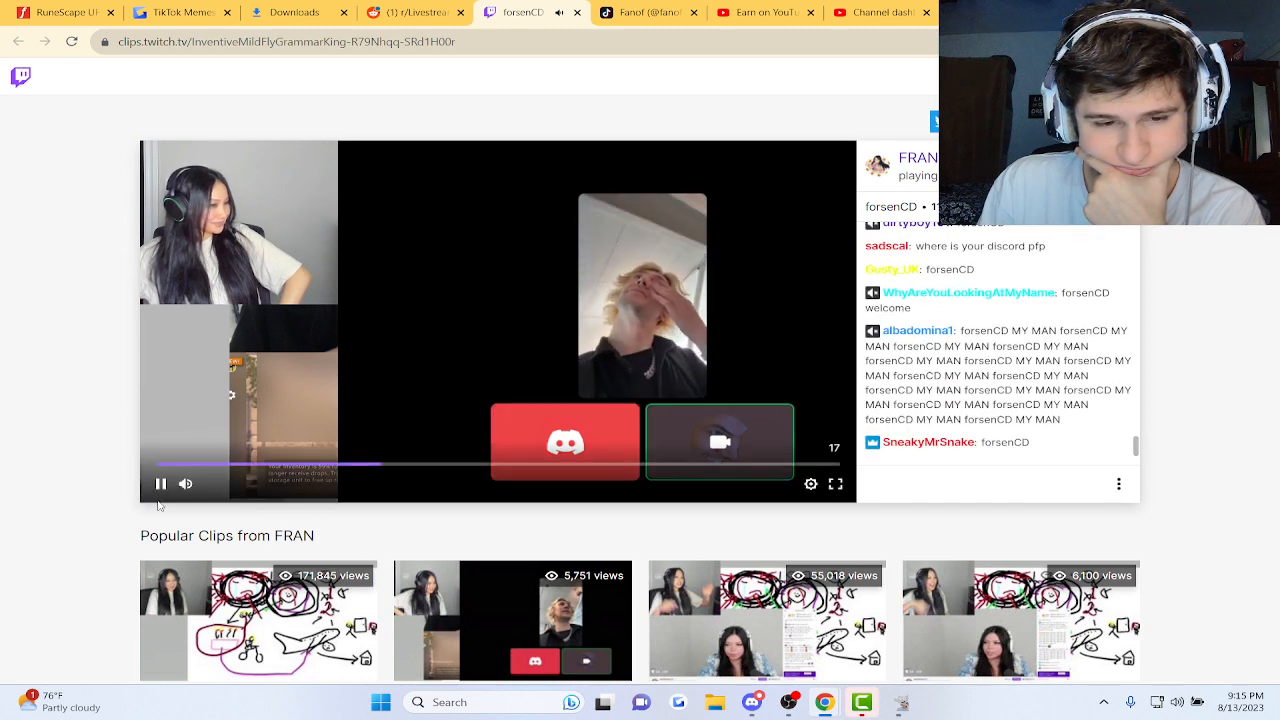
pyautogui.click(160, 484)
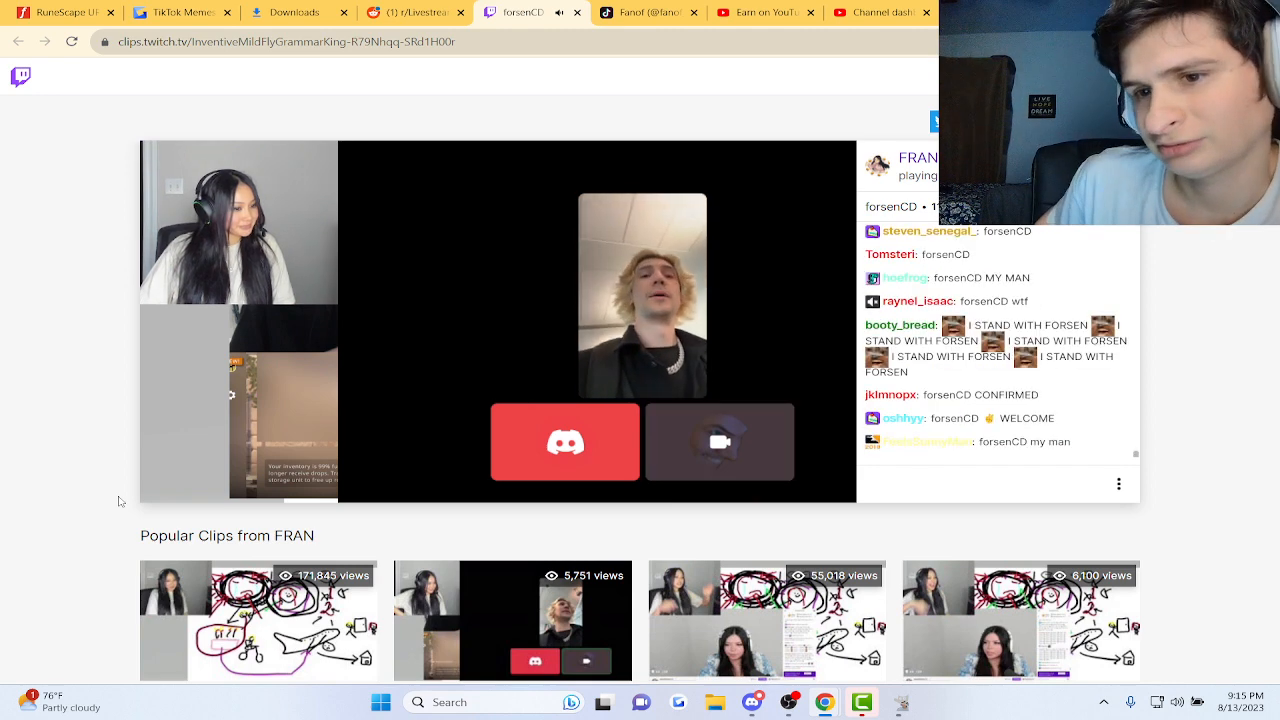
pyautogui.click(719, 442)
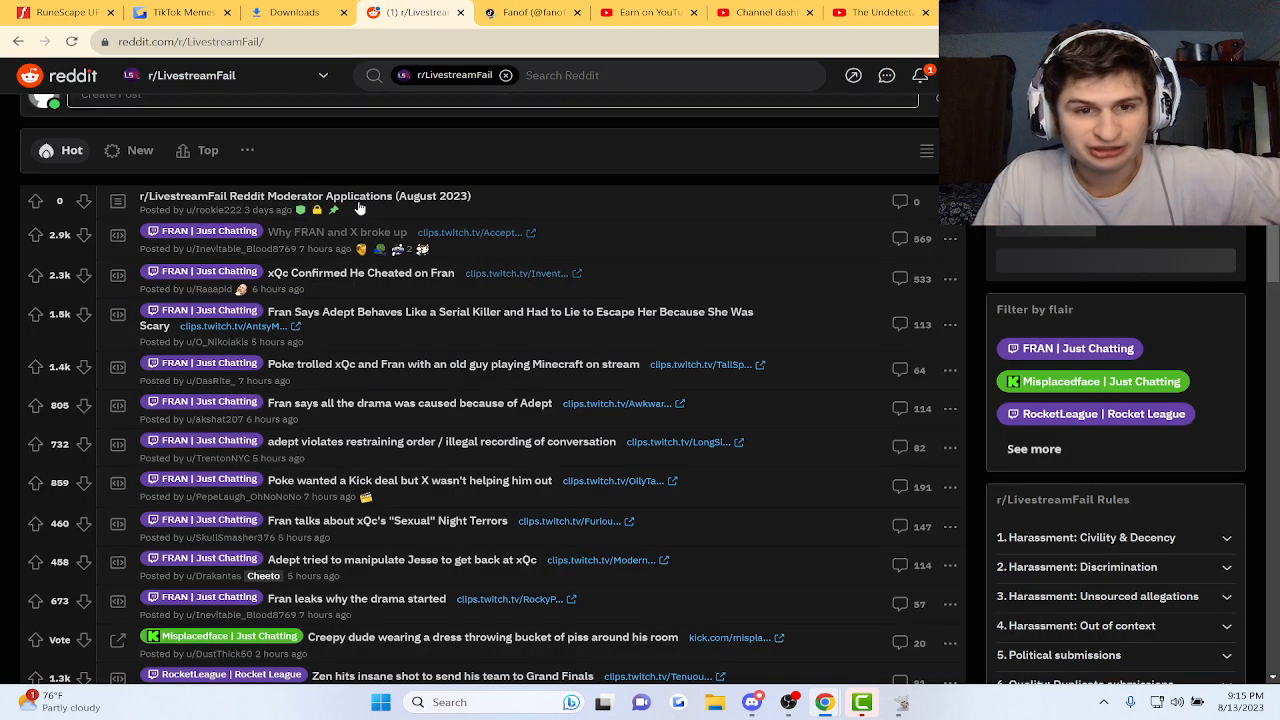
pyautogui.click(373, 232)
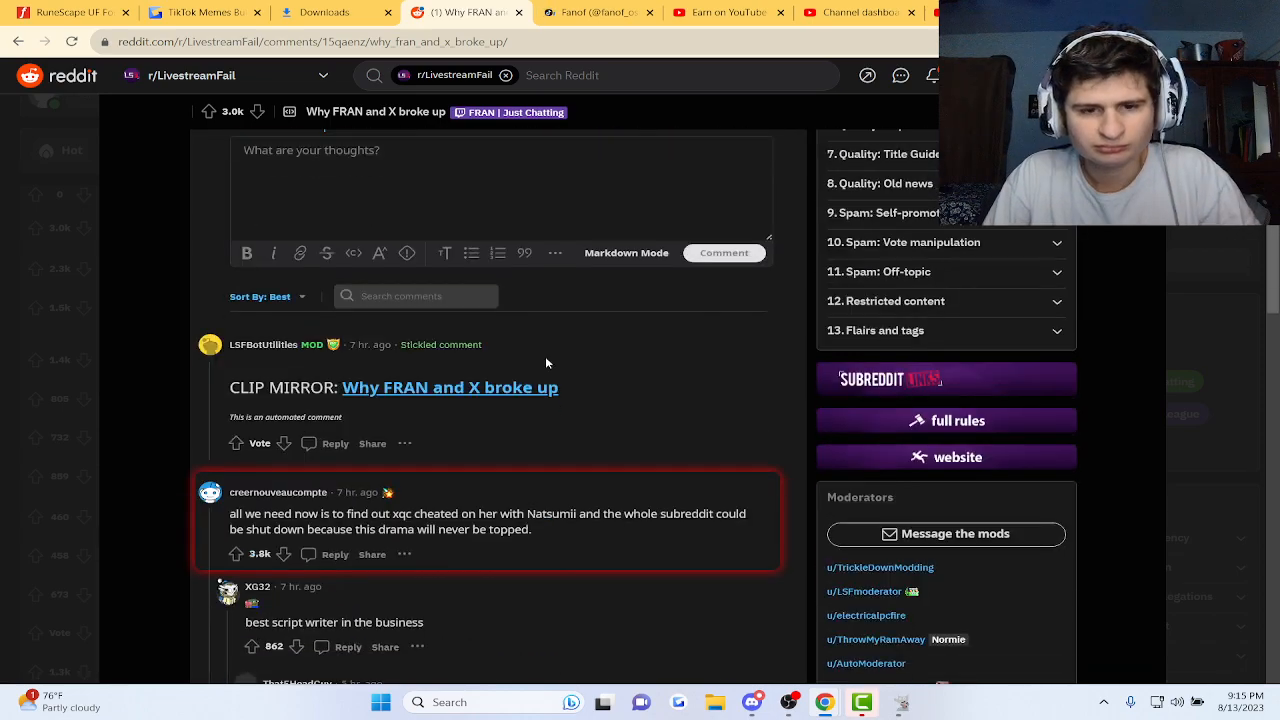
pyautogui.scroll(-3)
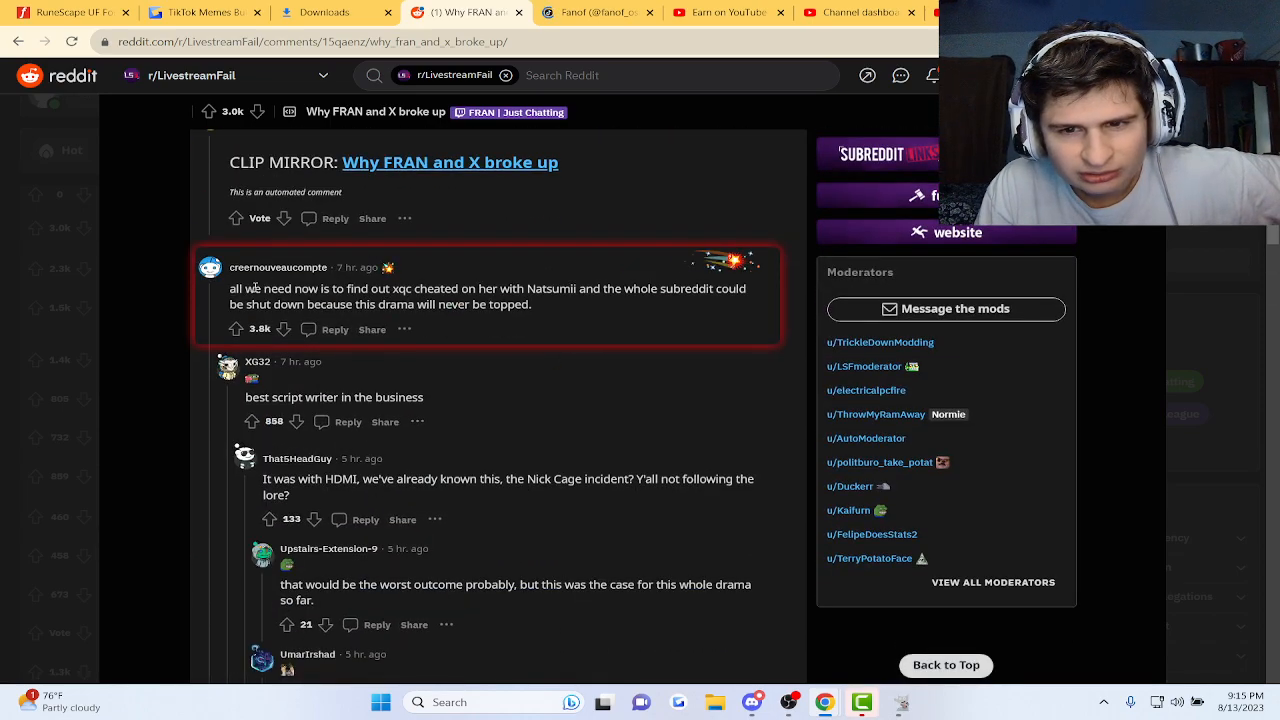
pyautogui.scroll(-3)
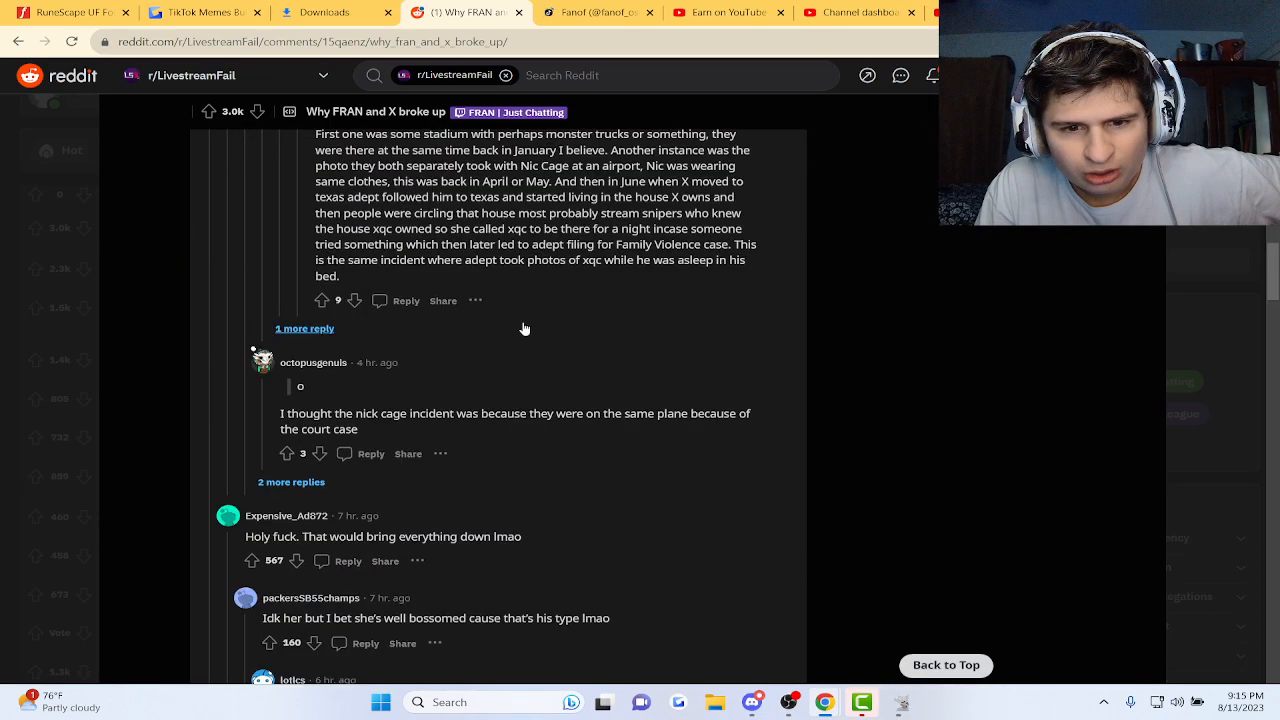
pyautogui.scroll(-3)
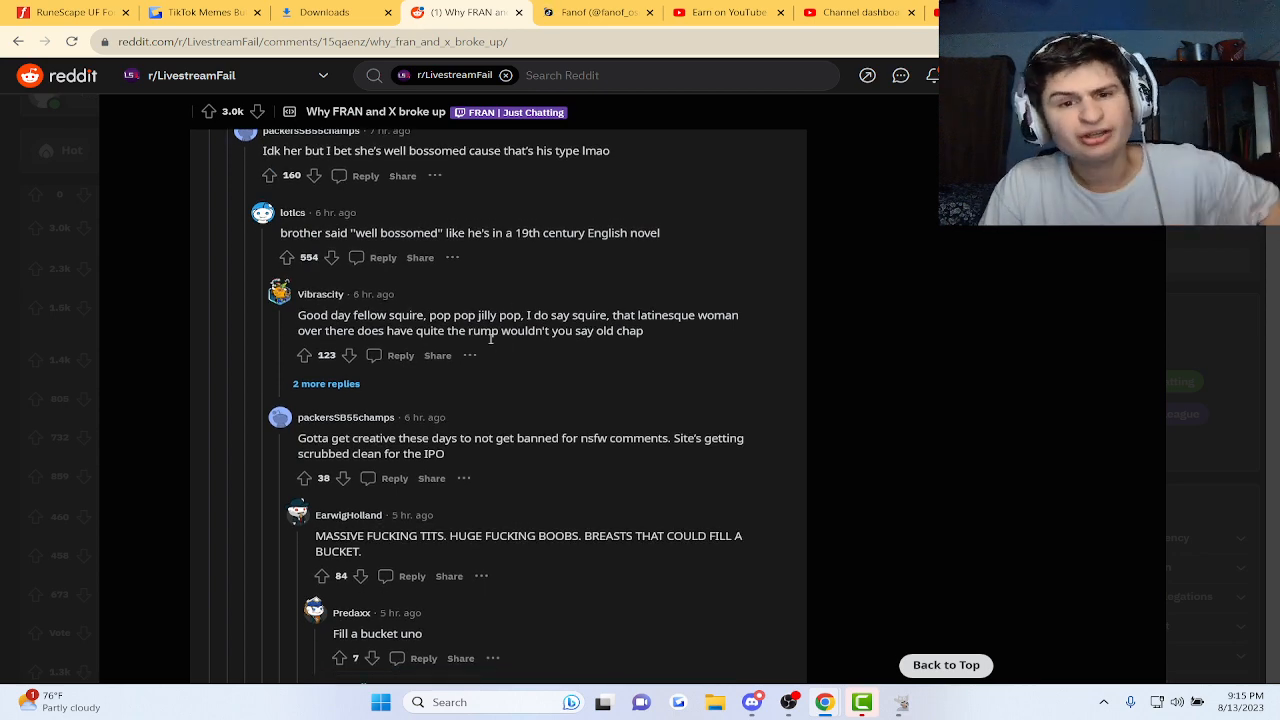
pyautogui.scroll(-3)
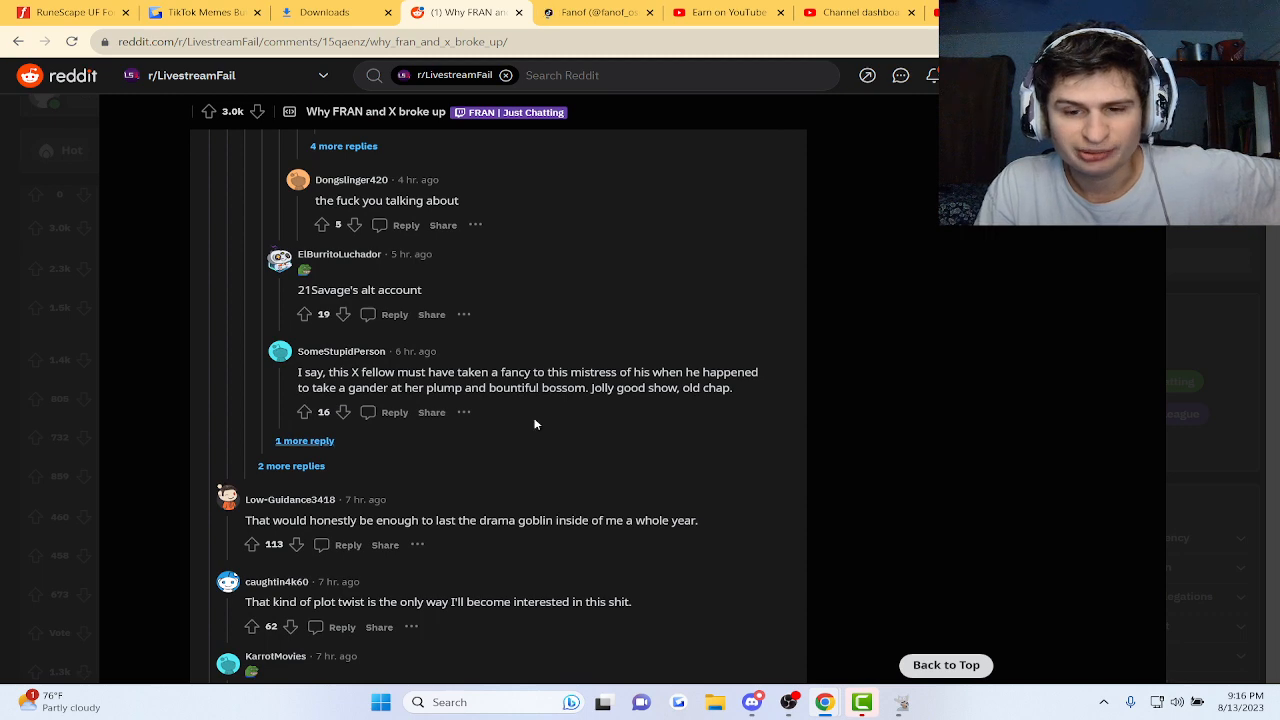
pyautogui.scroll(-3)
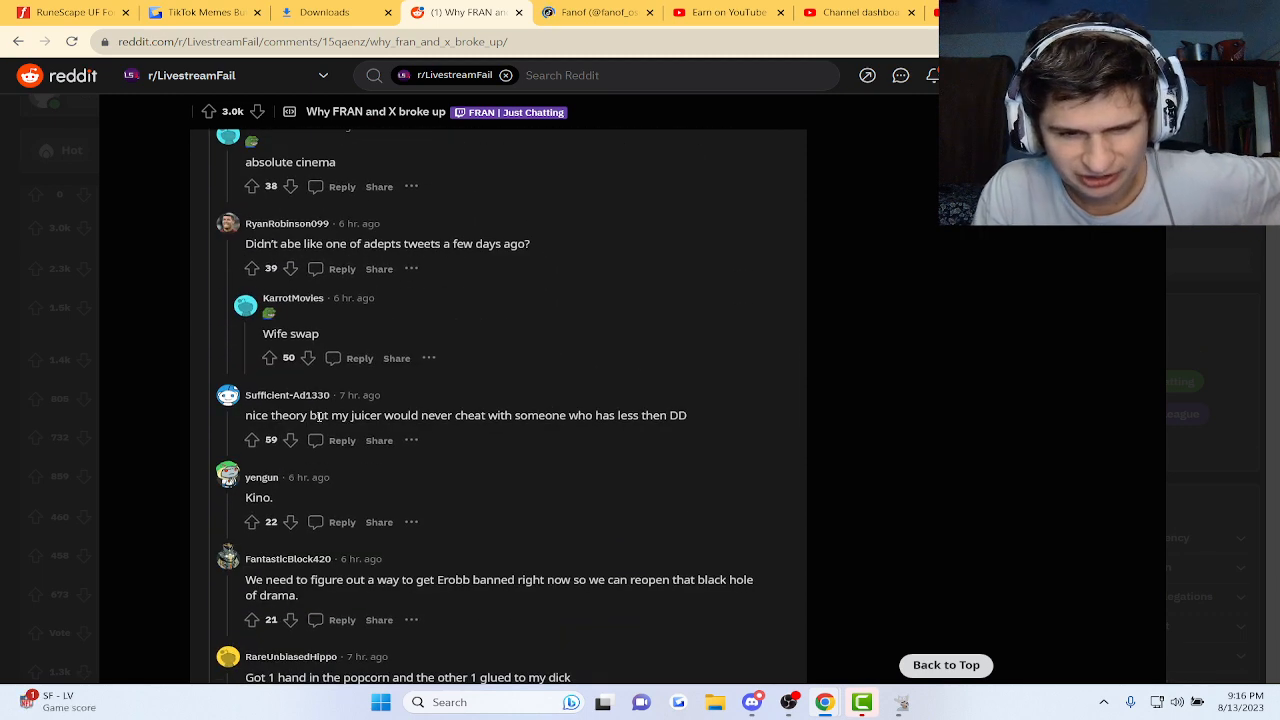
pyautogui.scroll(-3)
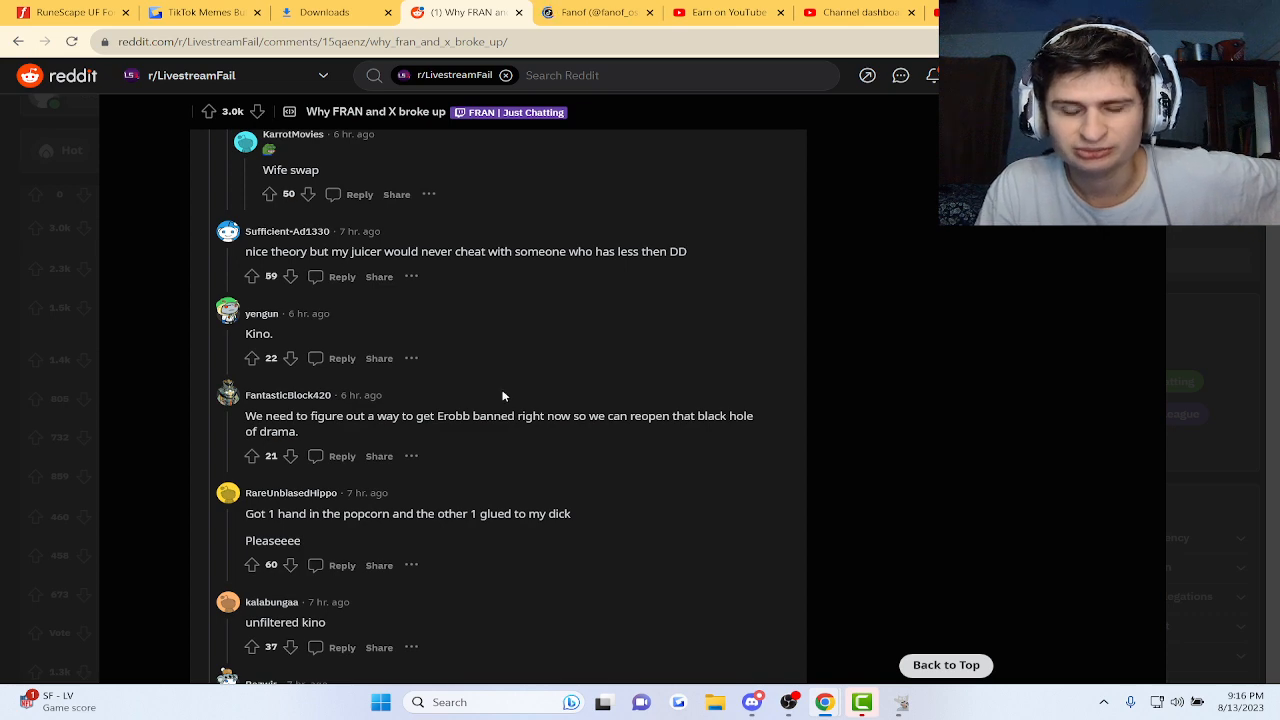
pyautogui.scroll(-3)
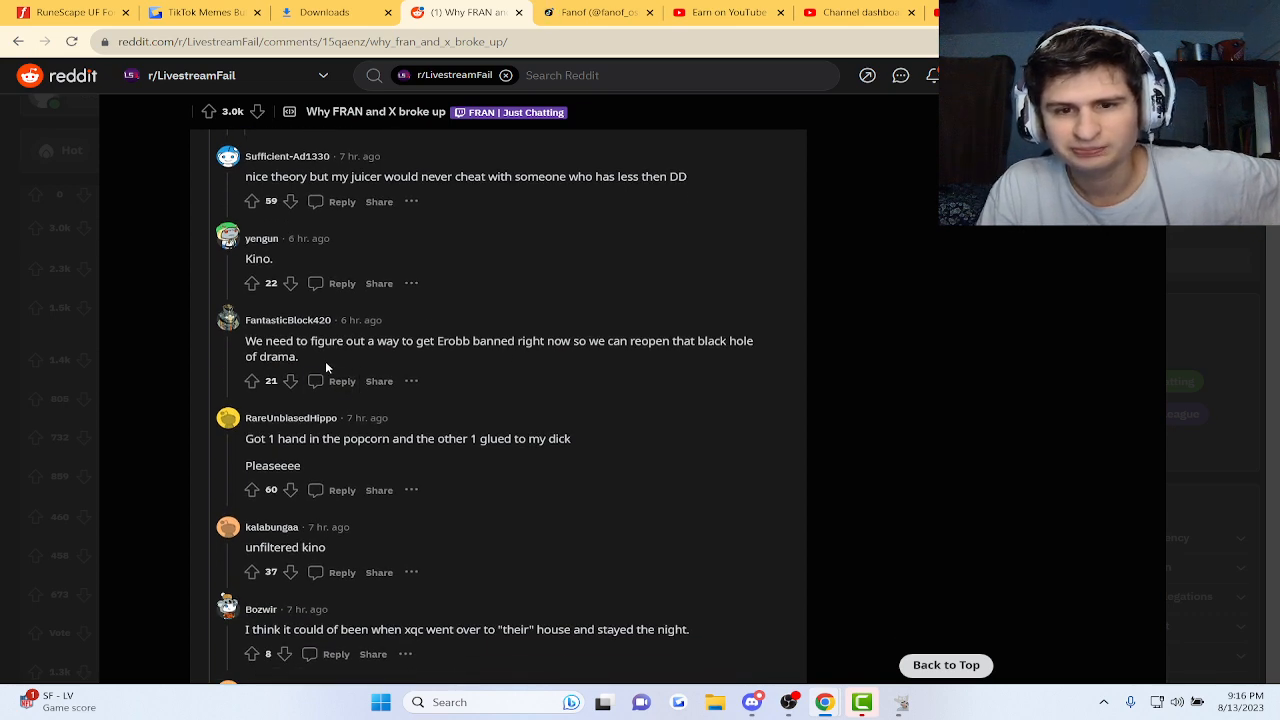
pyautogui.scroll(-3)
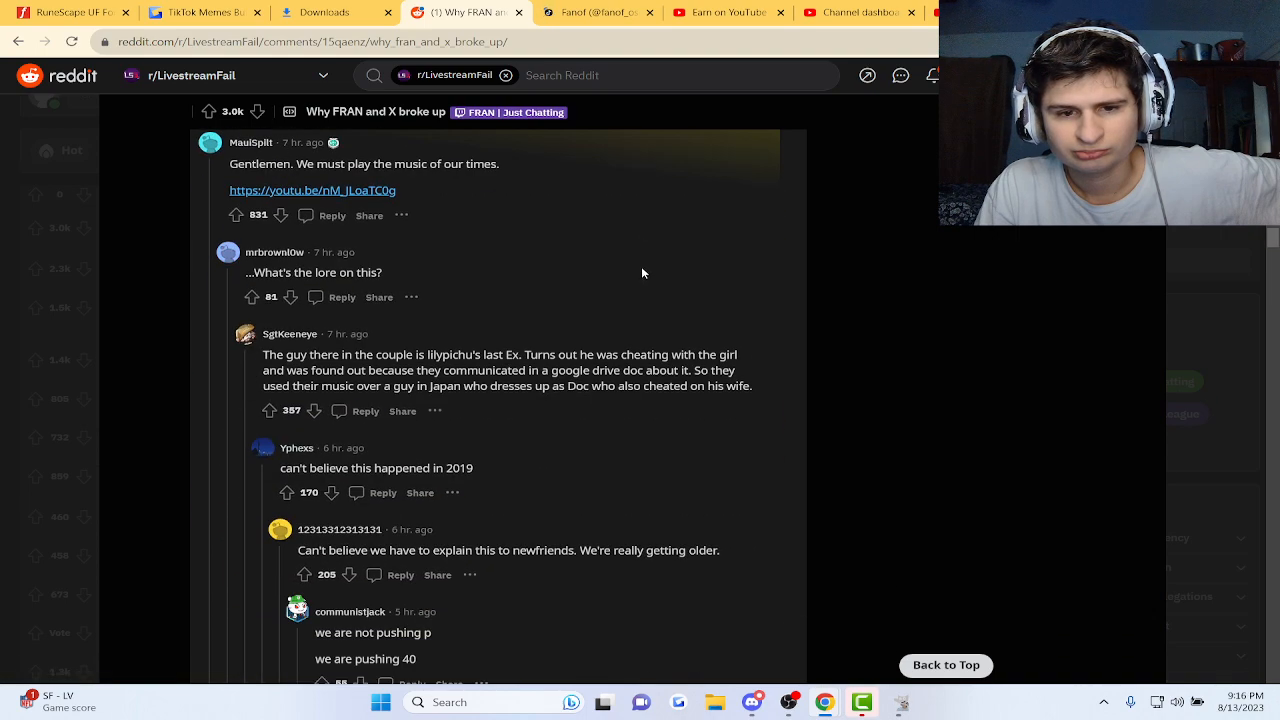
pyautogui.scroll(-3)
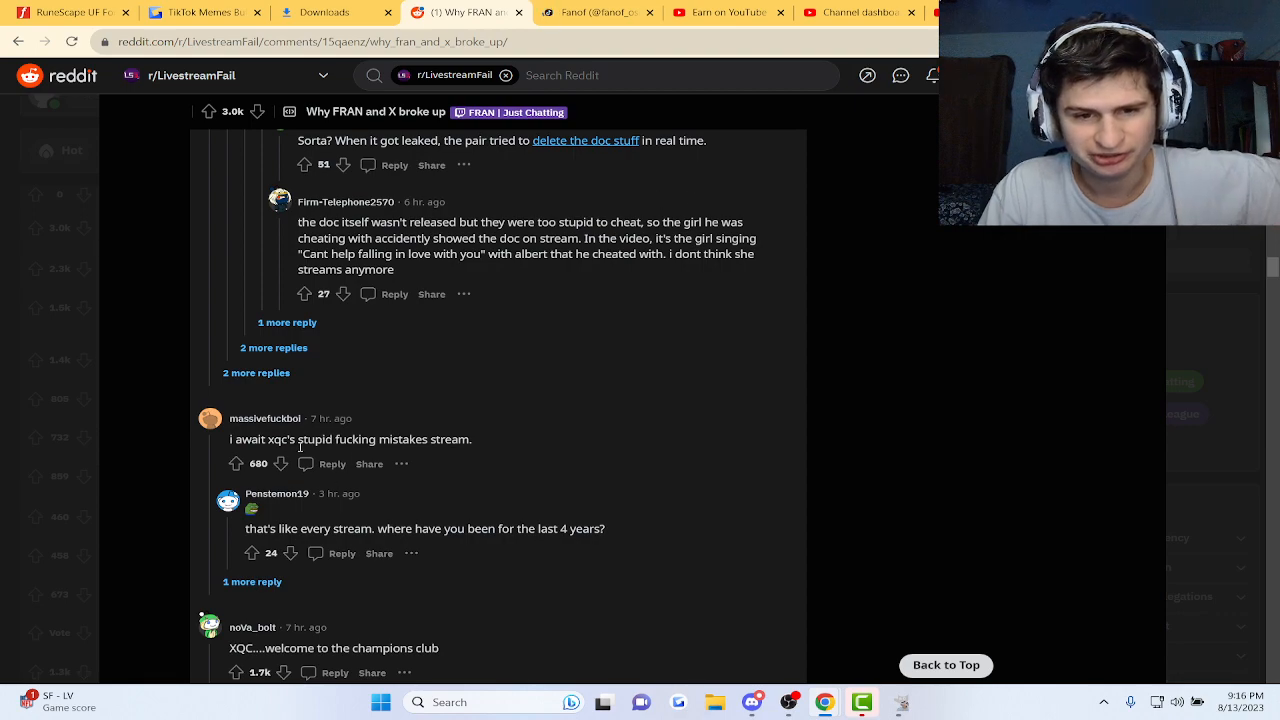
pyautogui.scroll(-3)
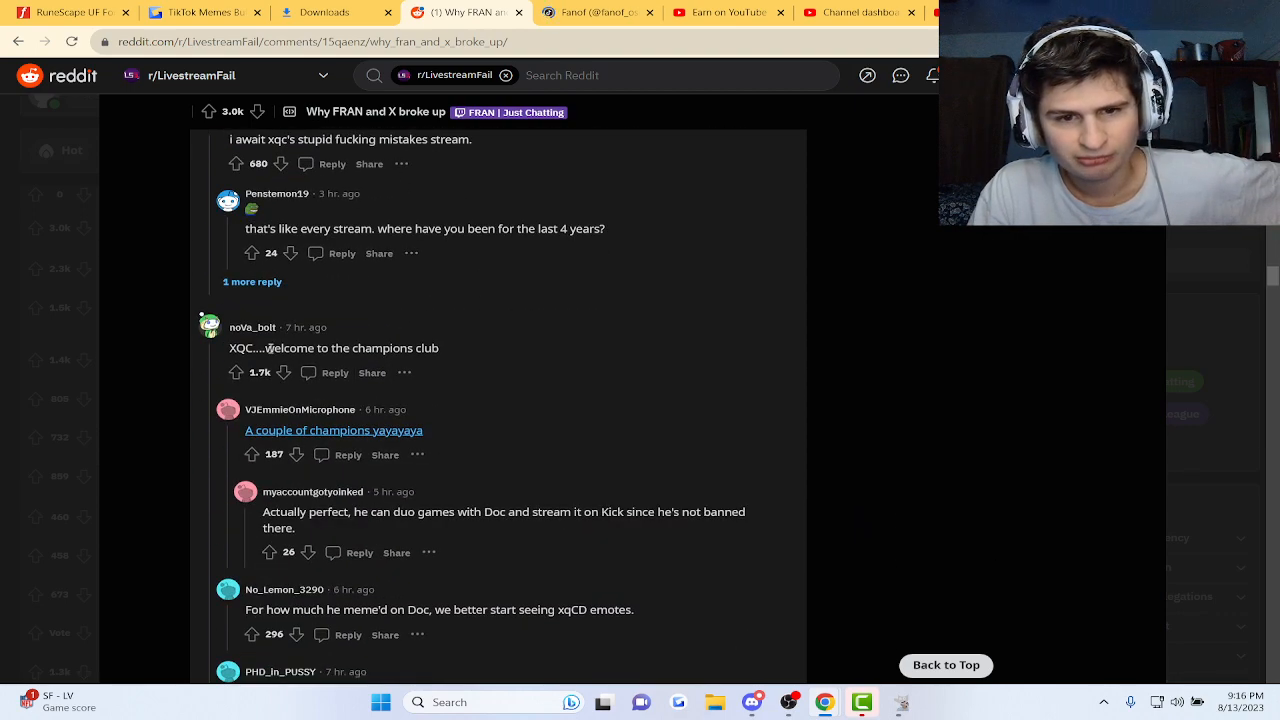
pyautogui.scroll(-3)
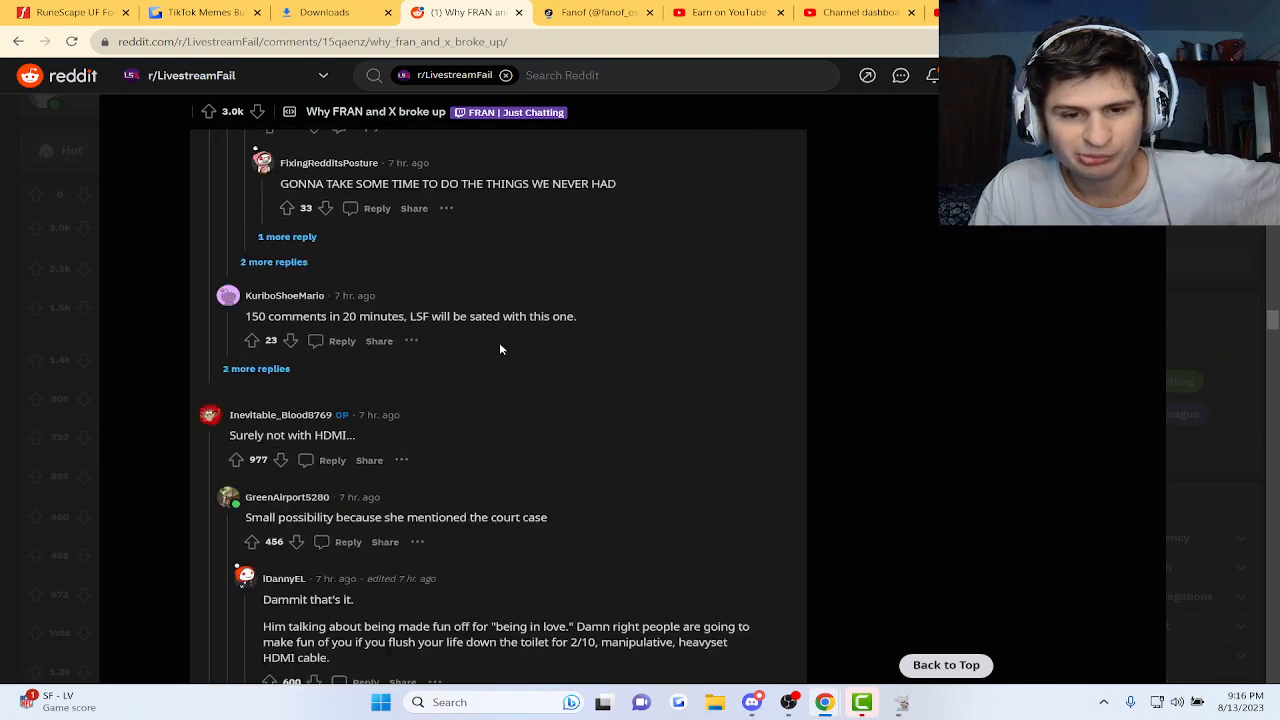
pyautogui.scroll(-3)
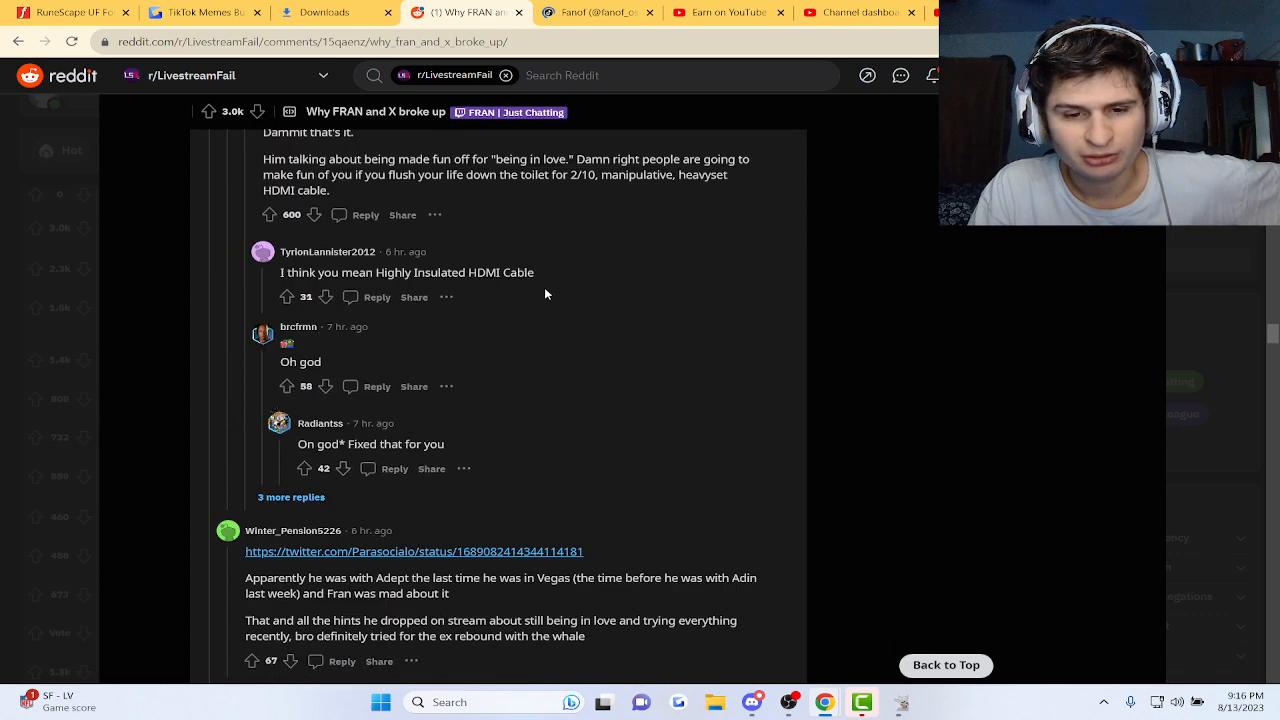
pyautogui.scroll(-3)
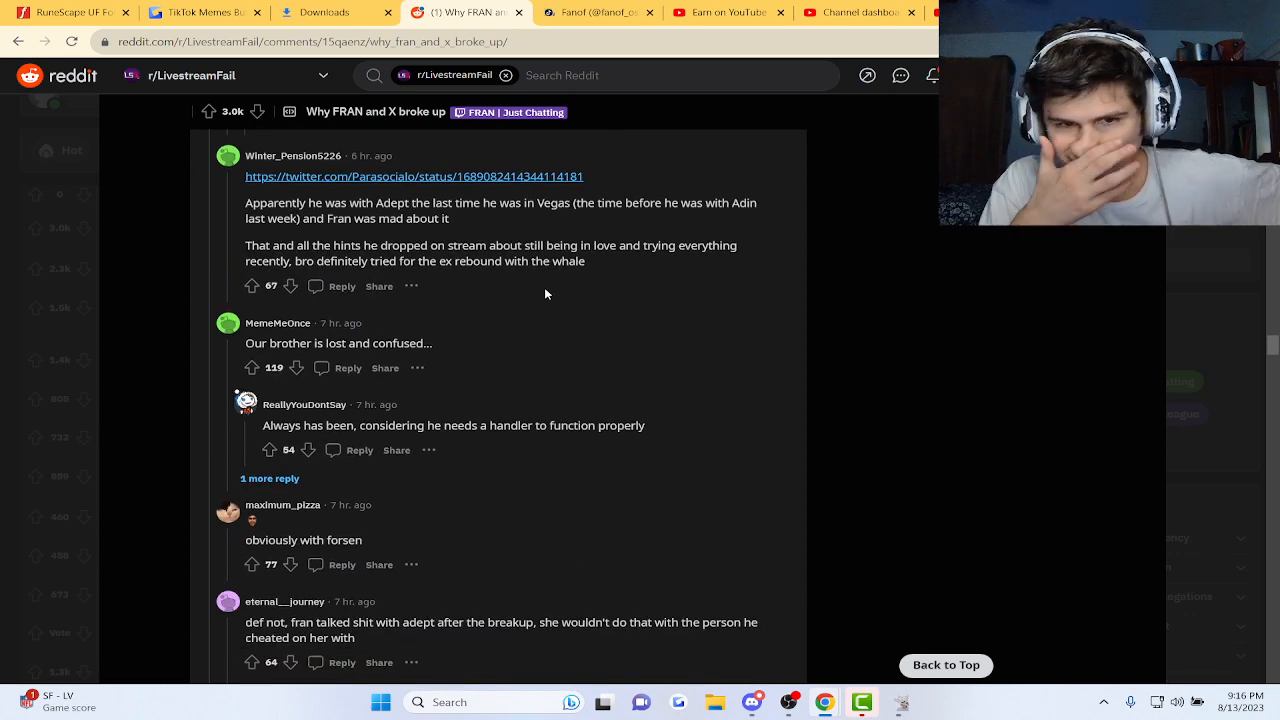